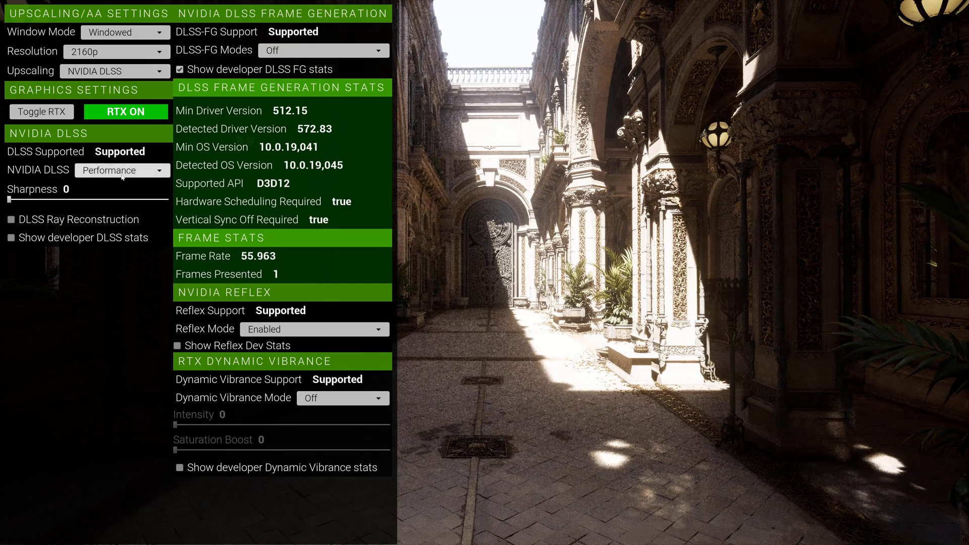
# Choose Quality in the NVIDIA DLSS mode list, with the FG developer stats hidden.
pyautogui.click(122, 170)
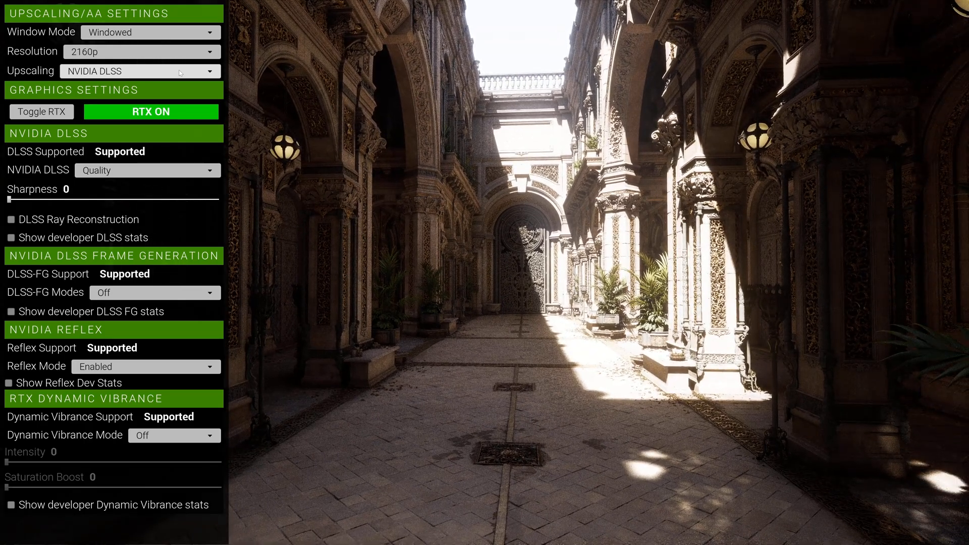
# Switch NVIDIA DLSS to DLAA and enable the developer DLSS and DLSS FG stats.
pyautogui.click(146, 170)
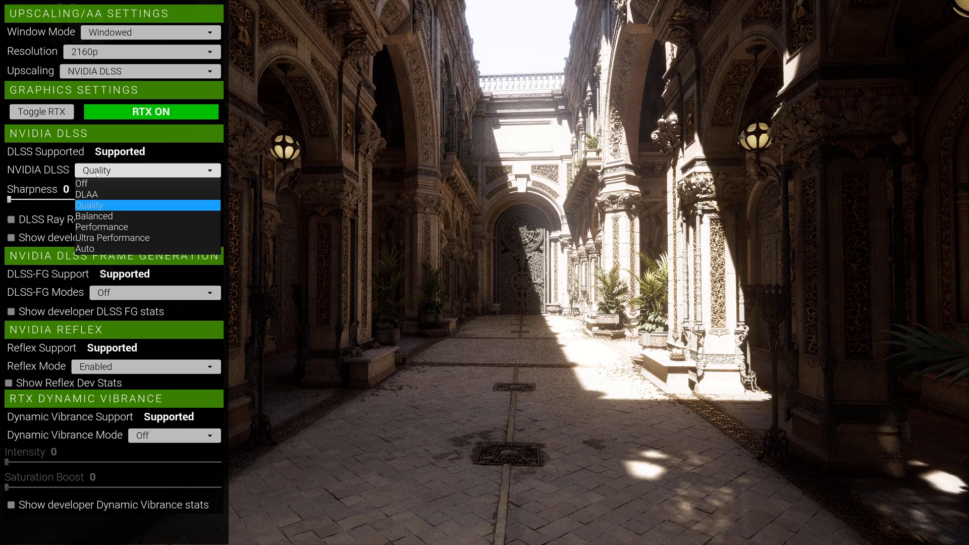
pyautogui.click(87, 194)
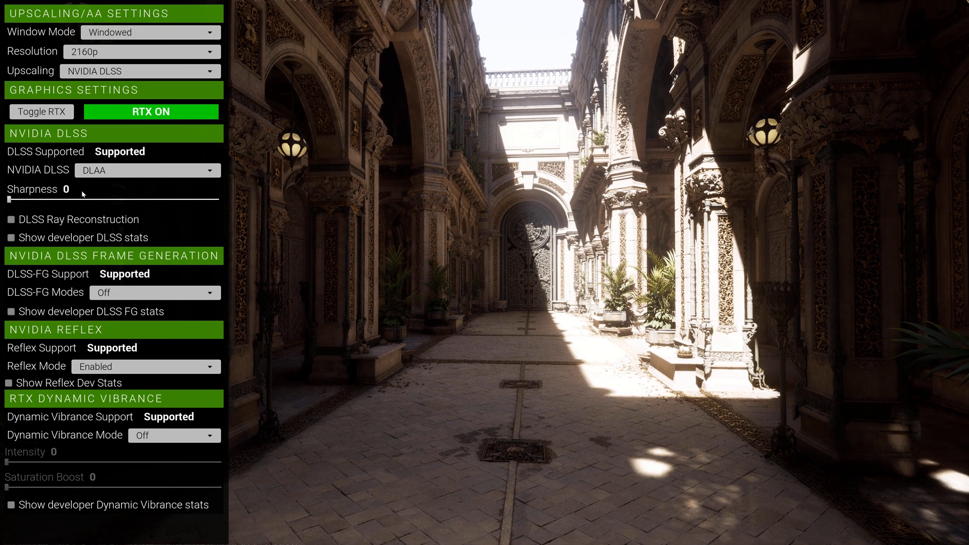
pyautogui.click(11, 238)
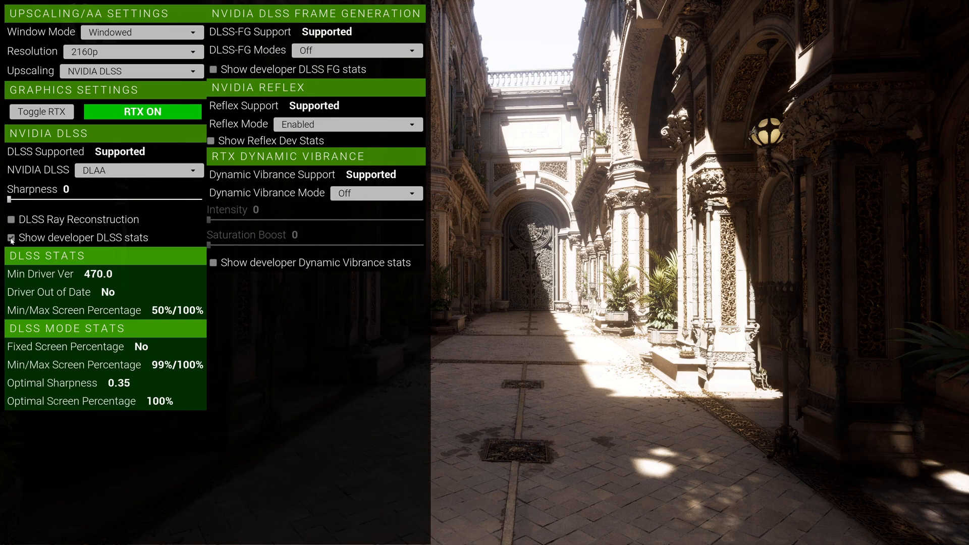
pyautogui.click(11, 237)
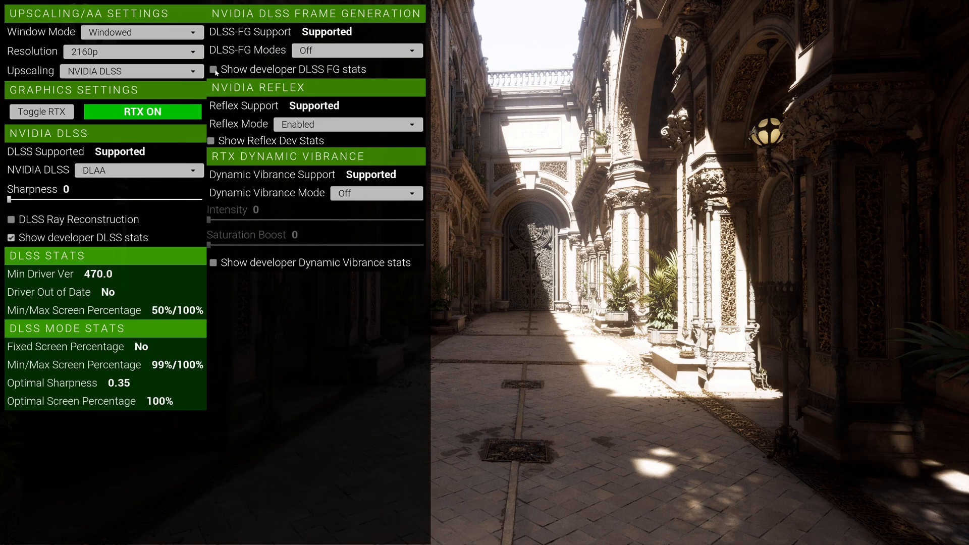
pyautogui.click(212, 69)
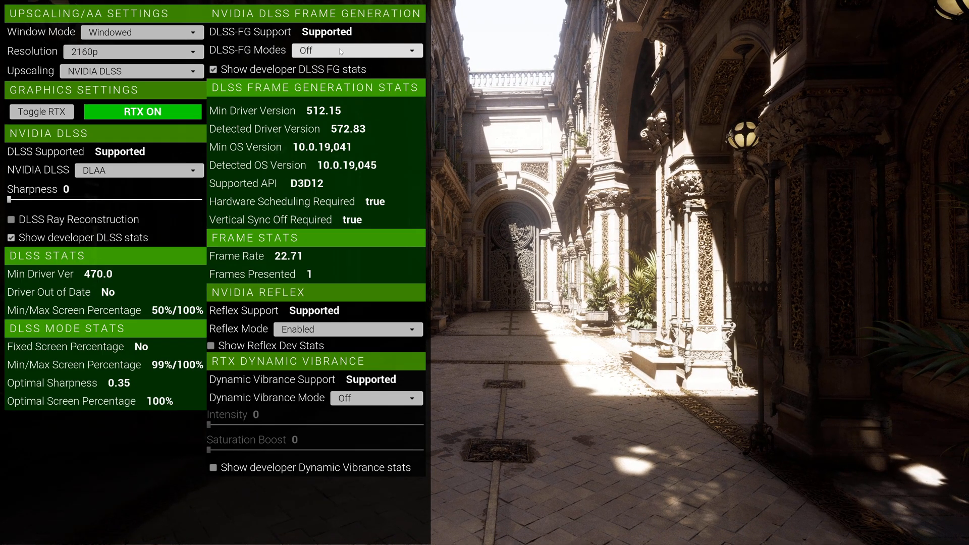
# Set DLSS-FG Modes to 2X and hide both the DLSS and FG developer stats.
pyautogui.click(355, 50)
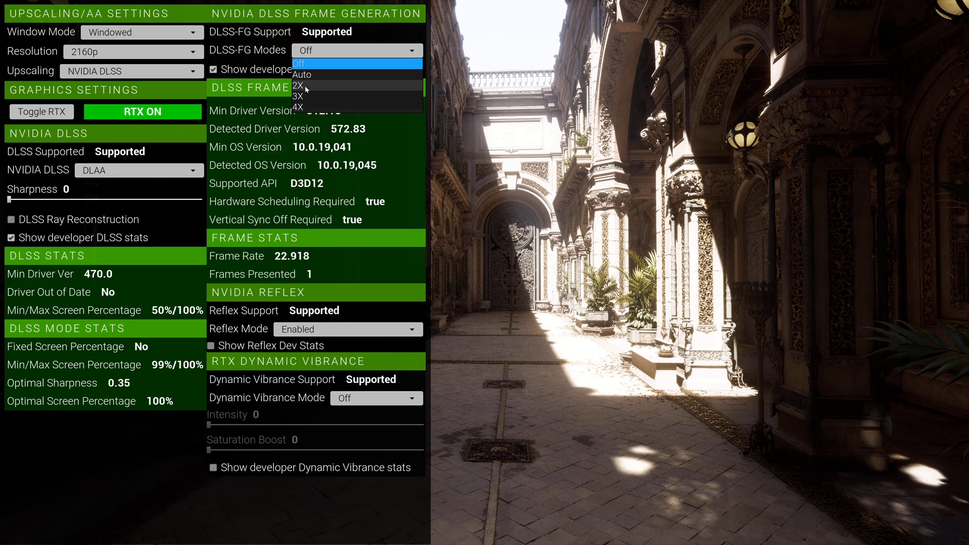
pyautogui.click(299, 85)
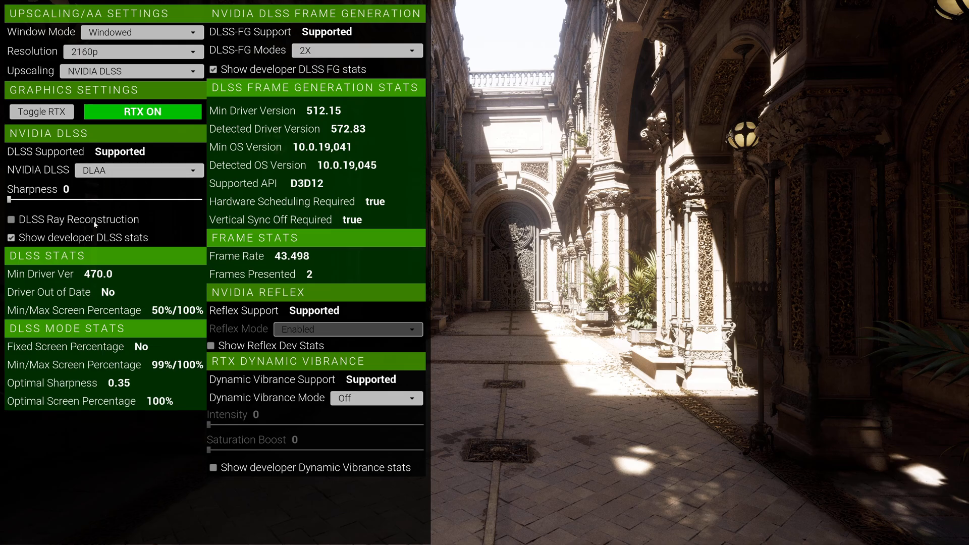
pyautogui.click(212, 69)
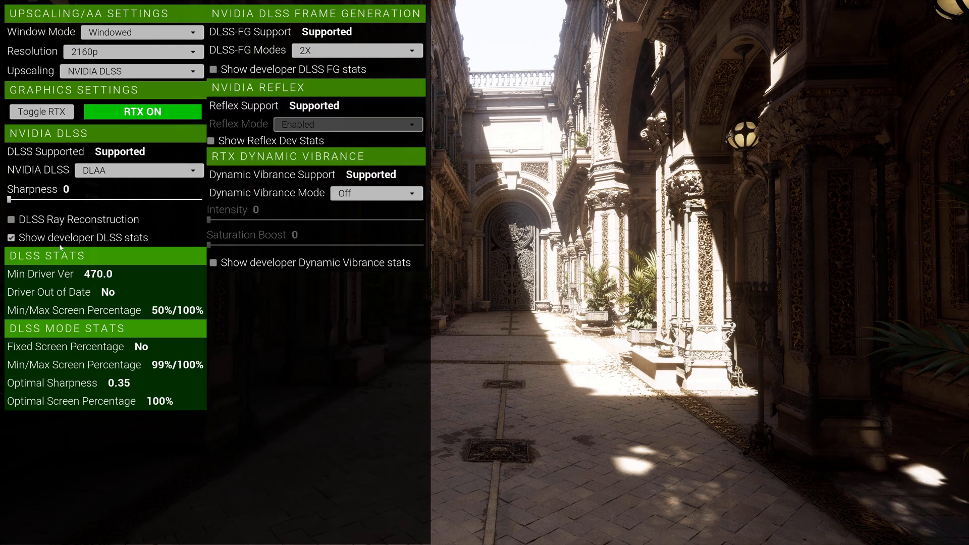
pyautogui.click(11, 237)
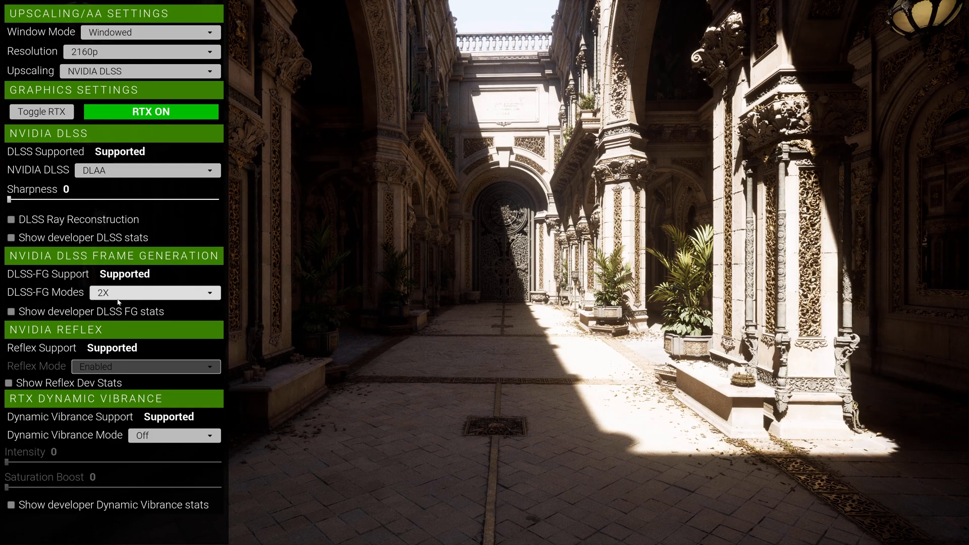
# Try 4X frame generation from the DLSS-FG Modes list, with FG stats showing about 82 fps.
pyautogui.click(155, 292)
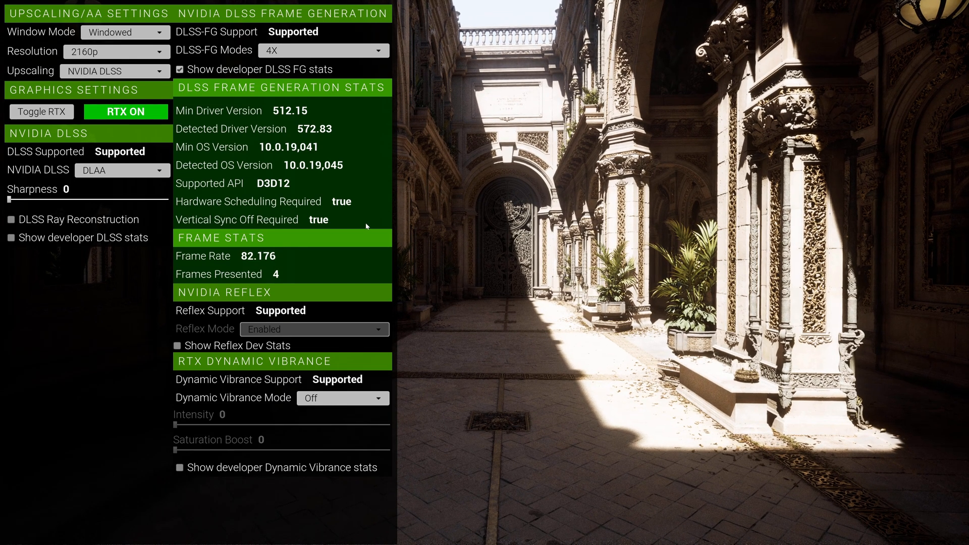
pyautogui.moveTo(477, 308)
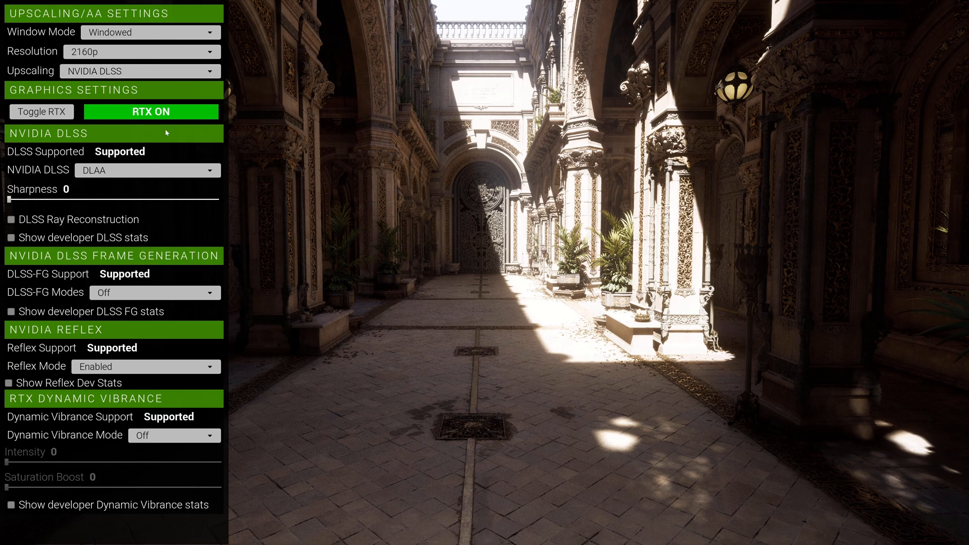
pyautogui.moveTo(69, 214)
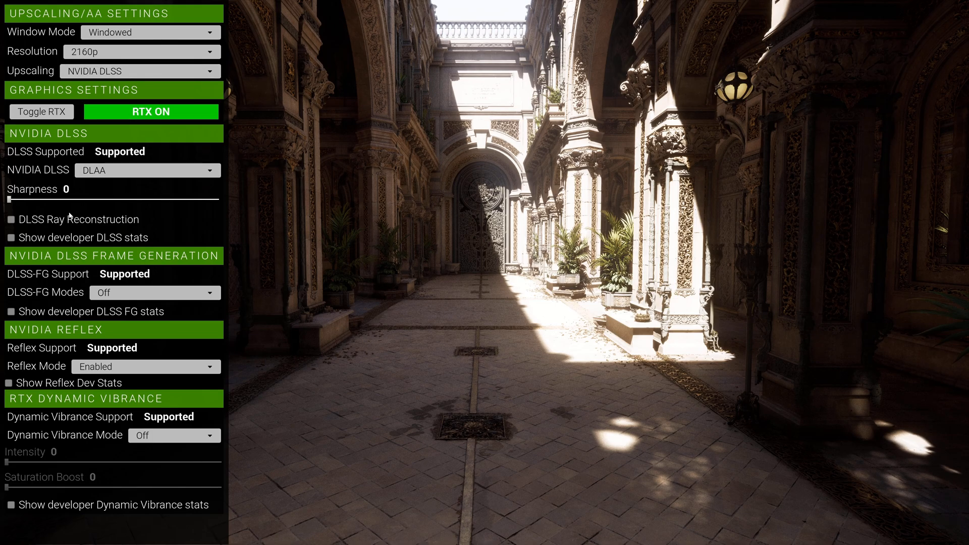
pyautogui.moveTo(93, 175)
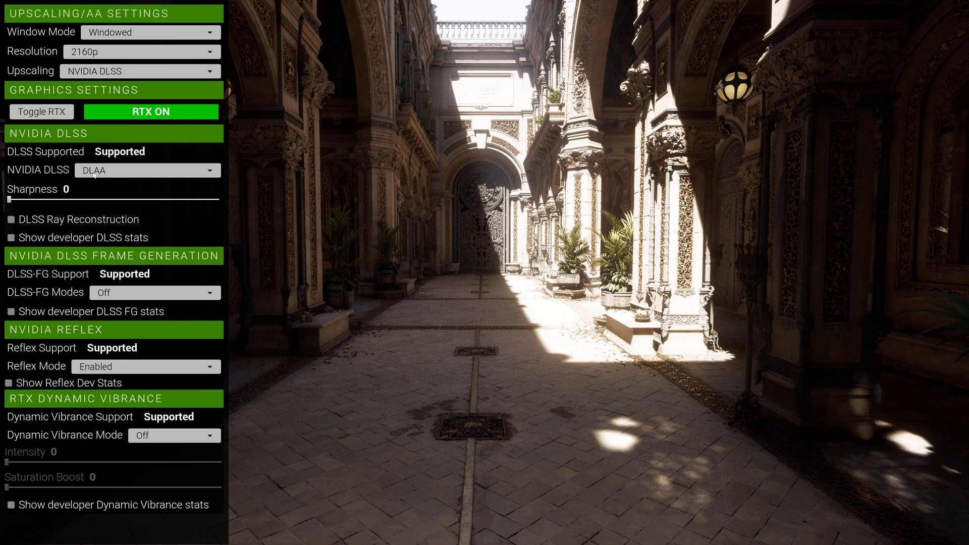
pyautogui.moveTo(83, 297)
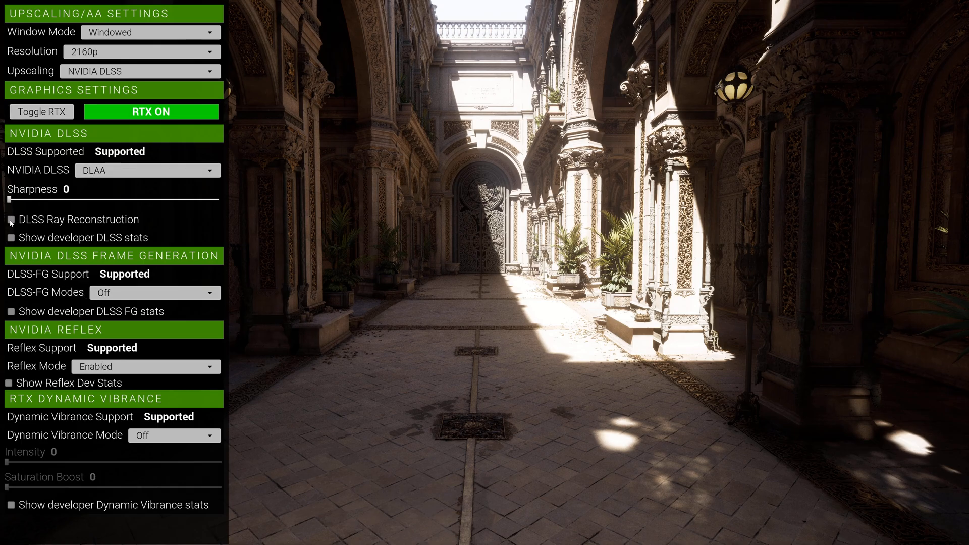
# Tick DLSS Ray Reconstruction while DLAA stays active and frame generation is off.
pyautogui.click(11, 222)
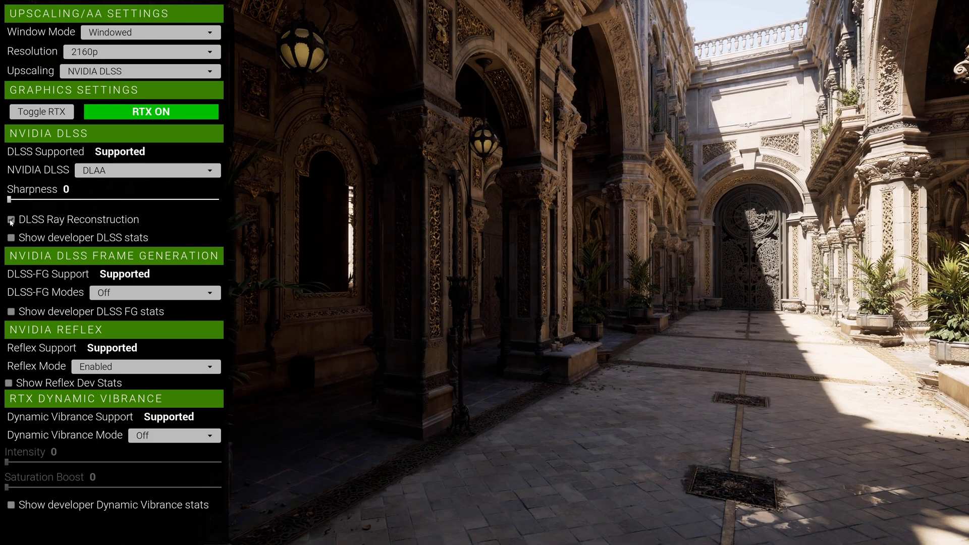
pyautogui.click(12, 220)
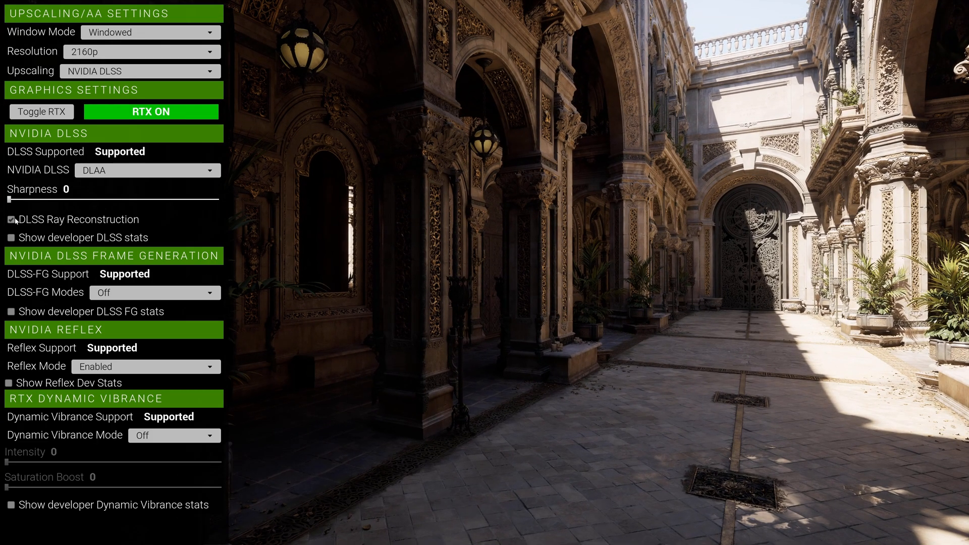
# Toggle Ray Reconstruction repeatedly to compare lighting, leave it off, and list the FG modes.
pyautogui.click(11, 220)
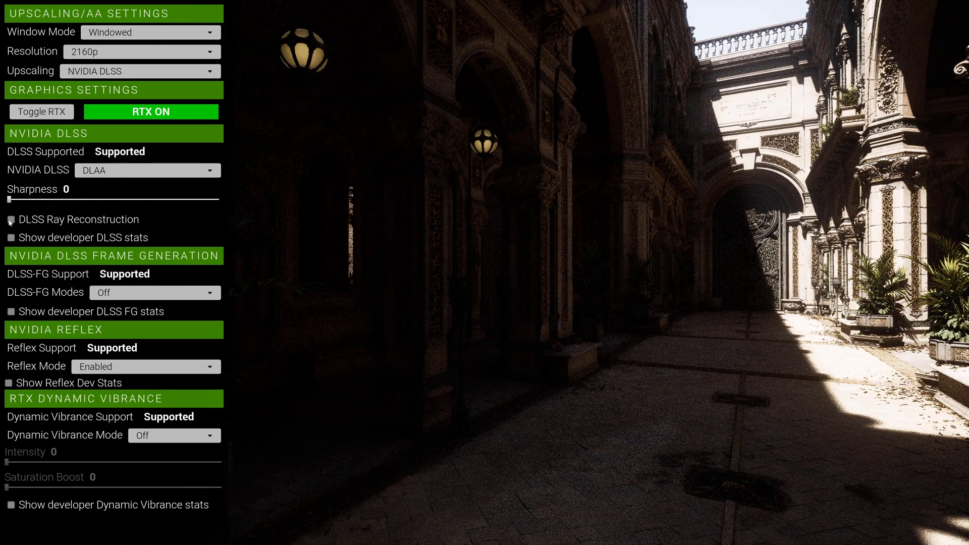
pyautogui.click(11, 220)
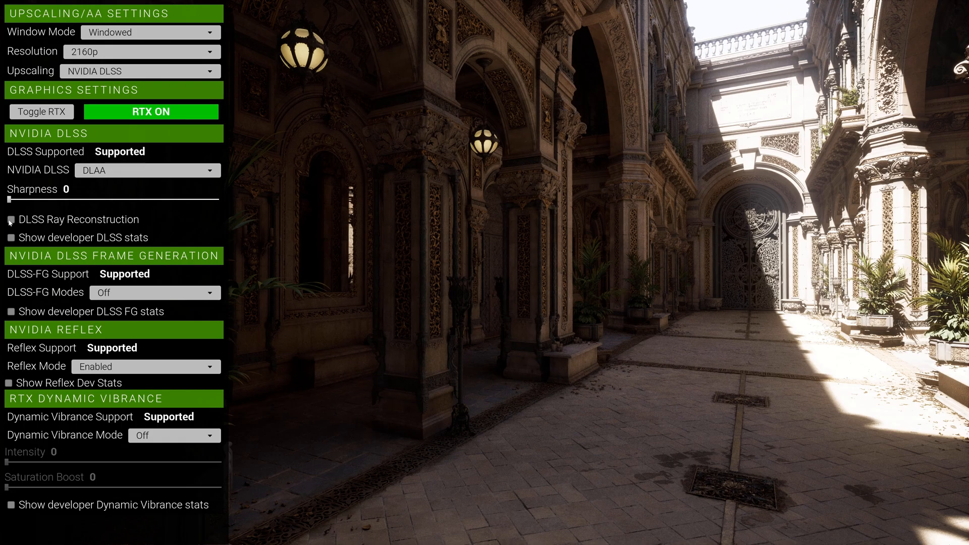
pyautogui.click(11, 220)
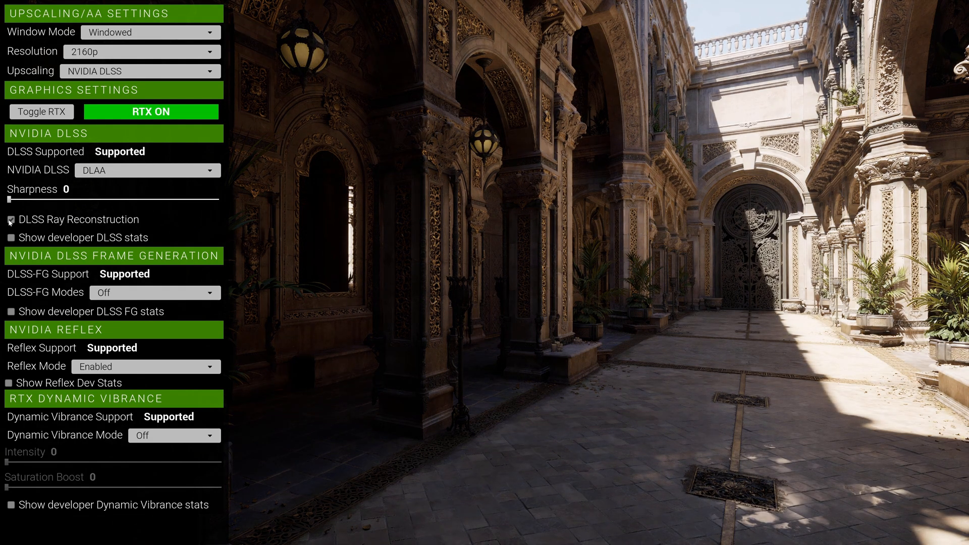
pyautogui.click(10, 221)
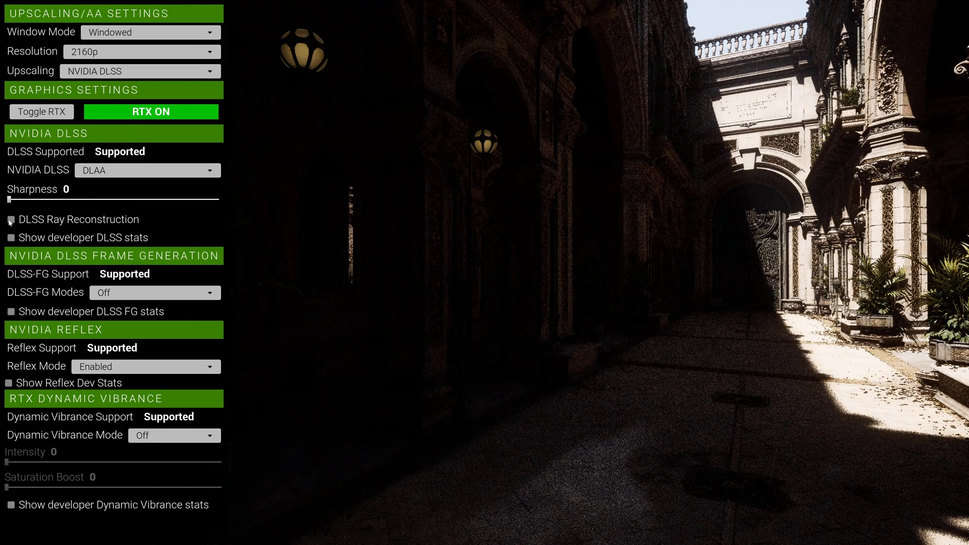
pyautogui.click(11, 221)
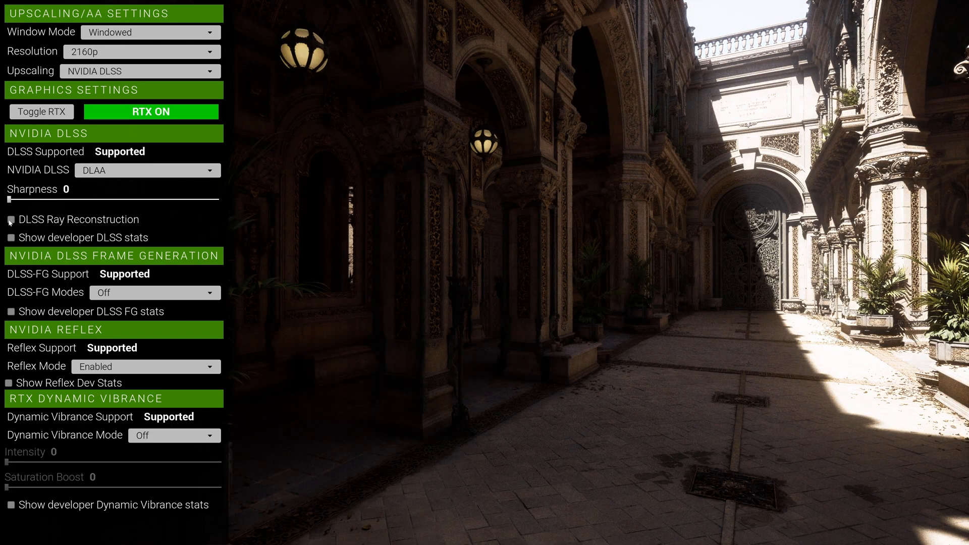
pyautogui.click(154, 292)
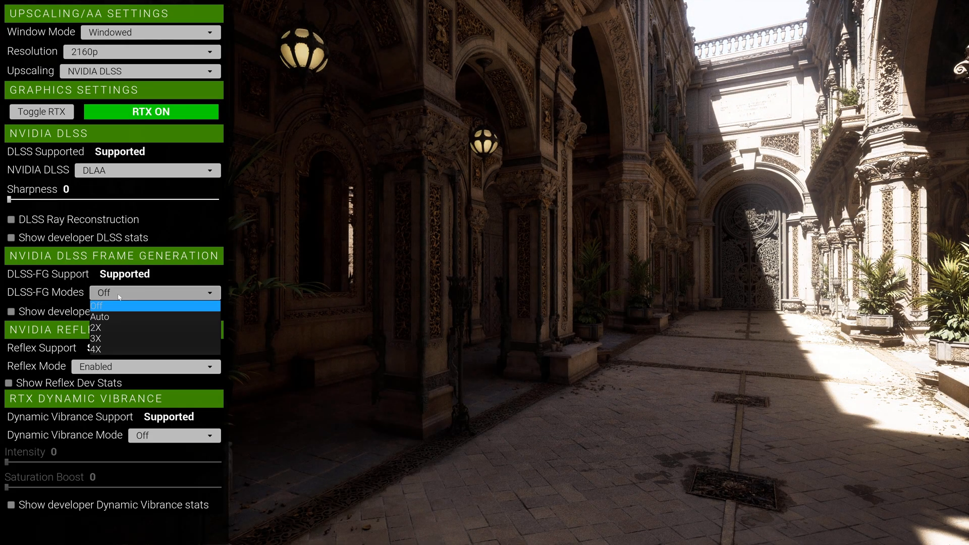
# Set frame generation to 2X and re-enable Ray Reconstruction, toggling it for comparison.
pyautogui.click(96, 328)
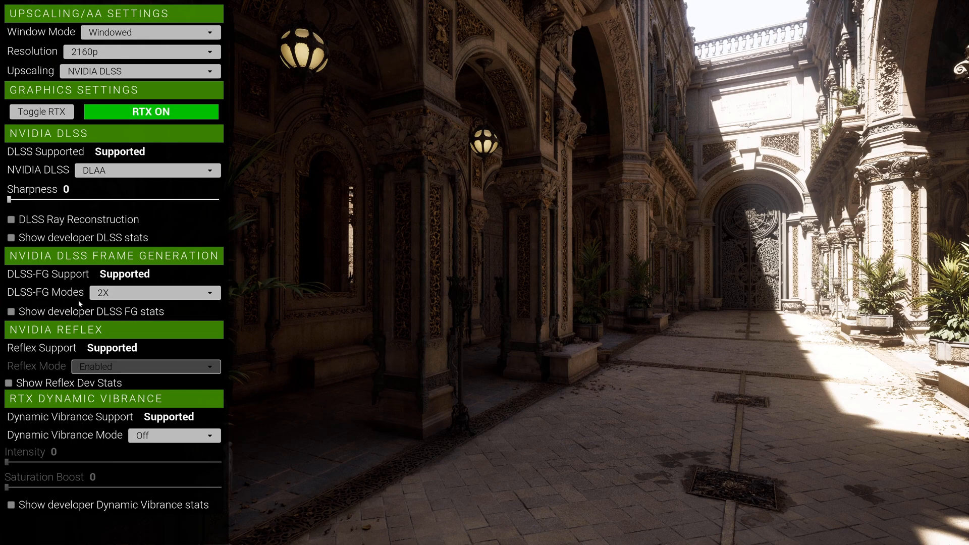
pyautogui.click(10, 312)
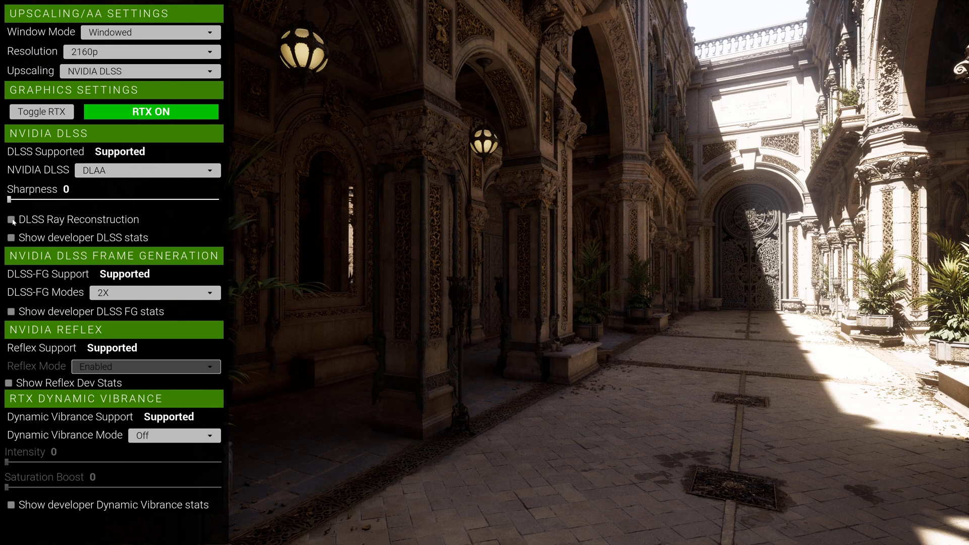
pyautogui.click(12, 220)
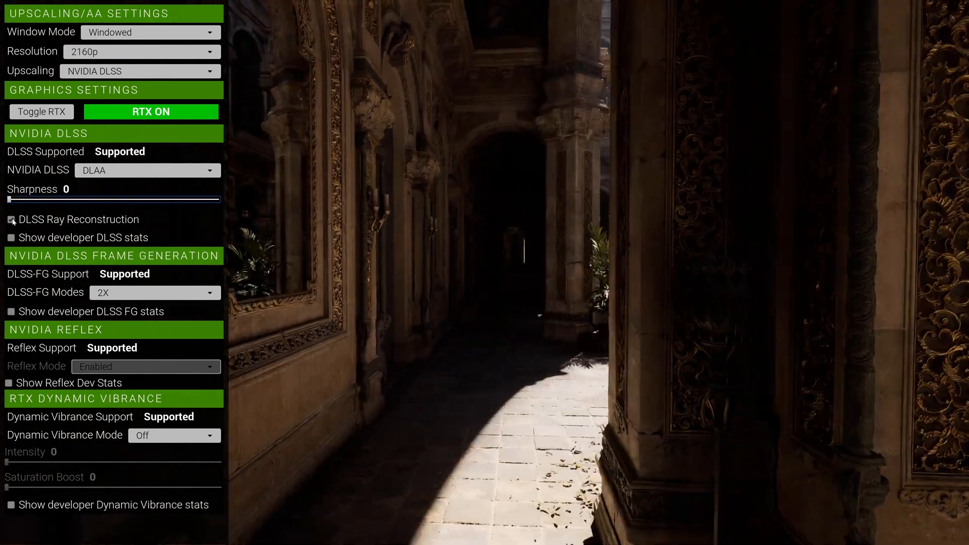
# Toggle Ray Reconstruction for comparison, then leave it off and turn frame generation off.
pyautogui.click(11, 220)
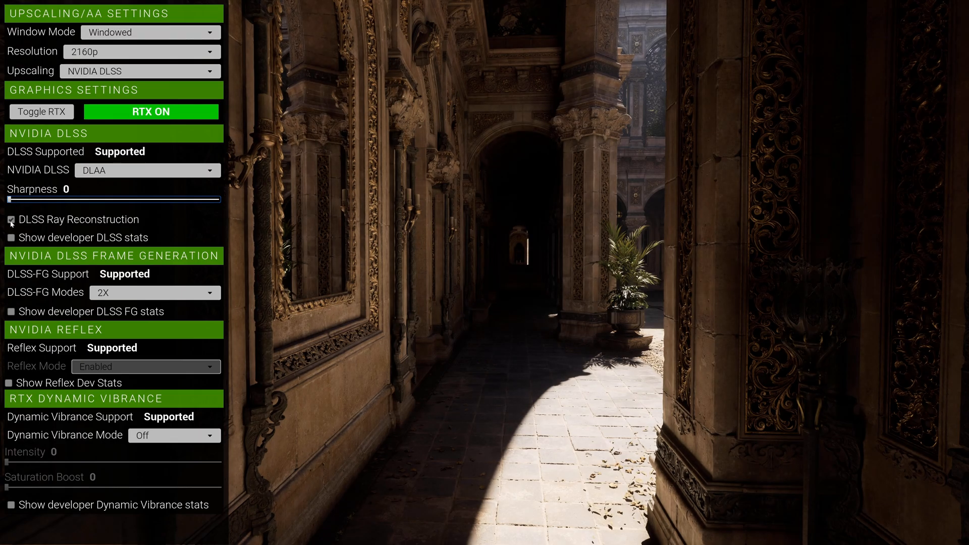
pyautogui.click(11, 220)
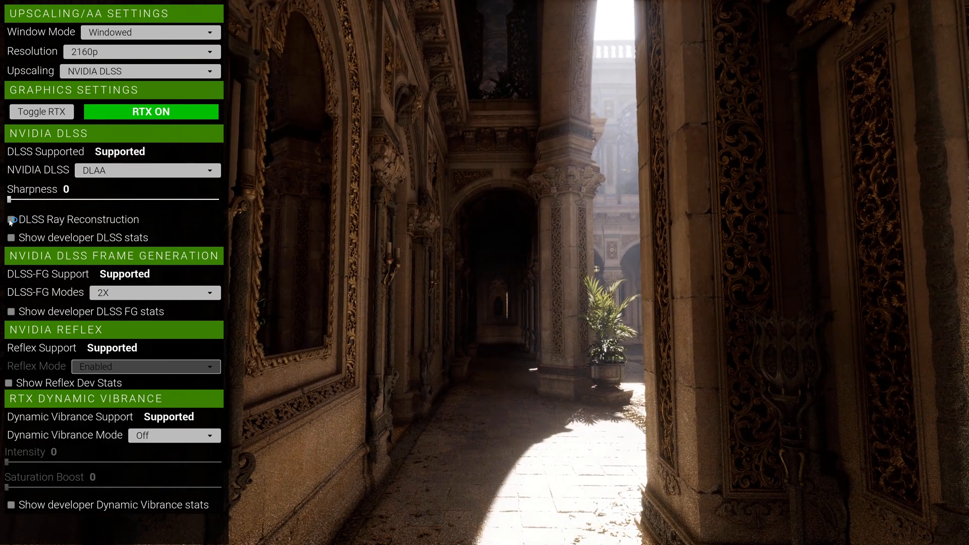
pyautogui.click(11, 219)
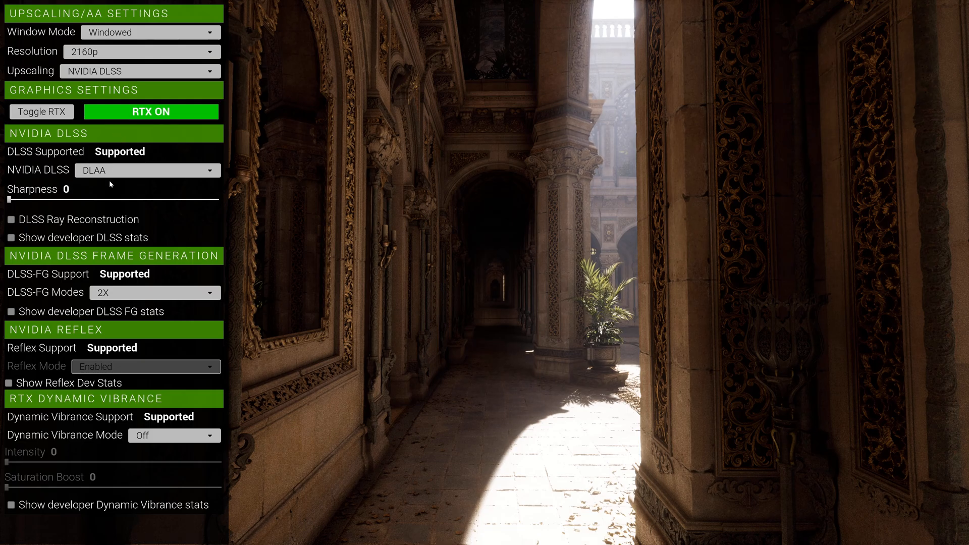
pyautogui.click(155, 293)
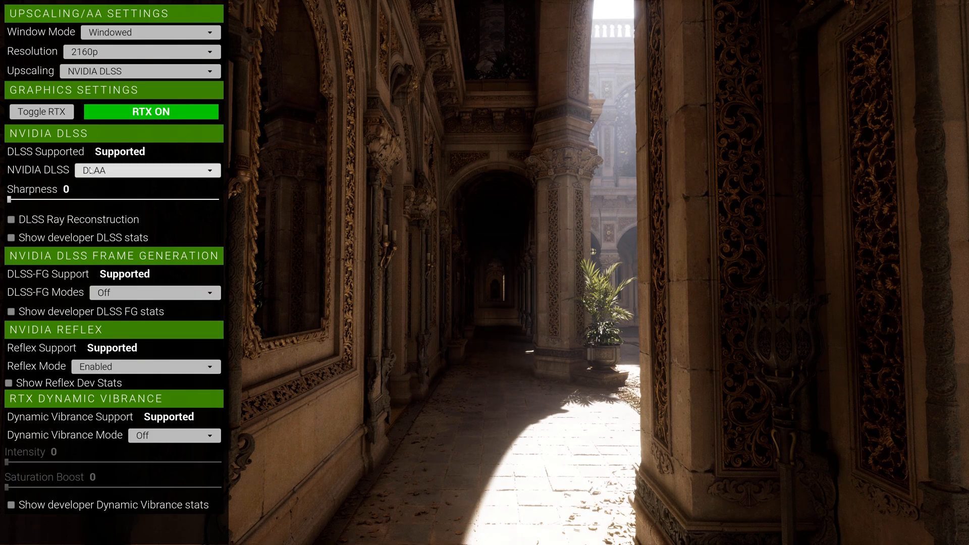
# Turn DLSS off and switch upscaling to Built-In, giving TAA at resolution scale 100.
pyautogui.click(147, 170)
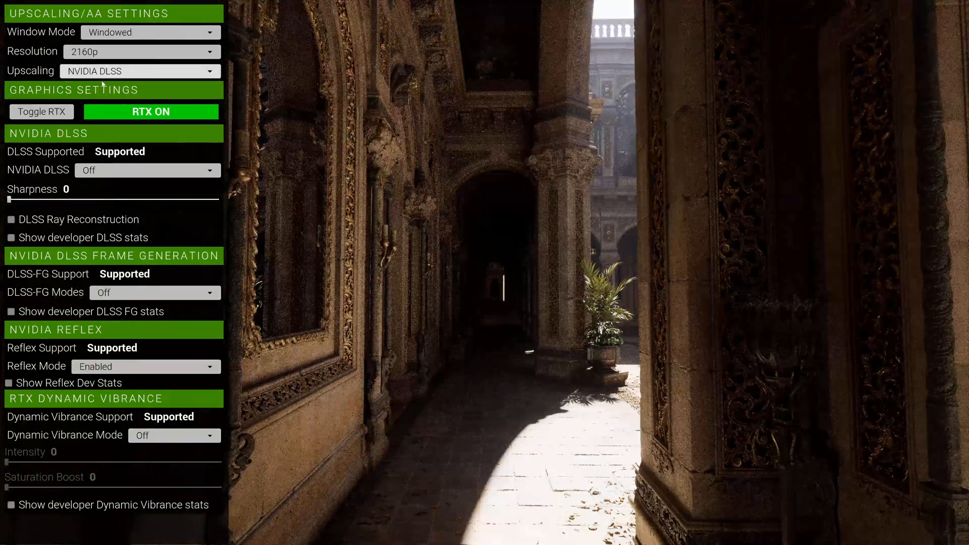
pyautogui.click(139, 71)
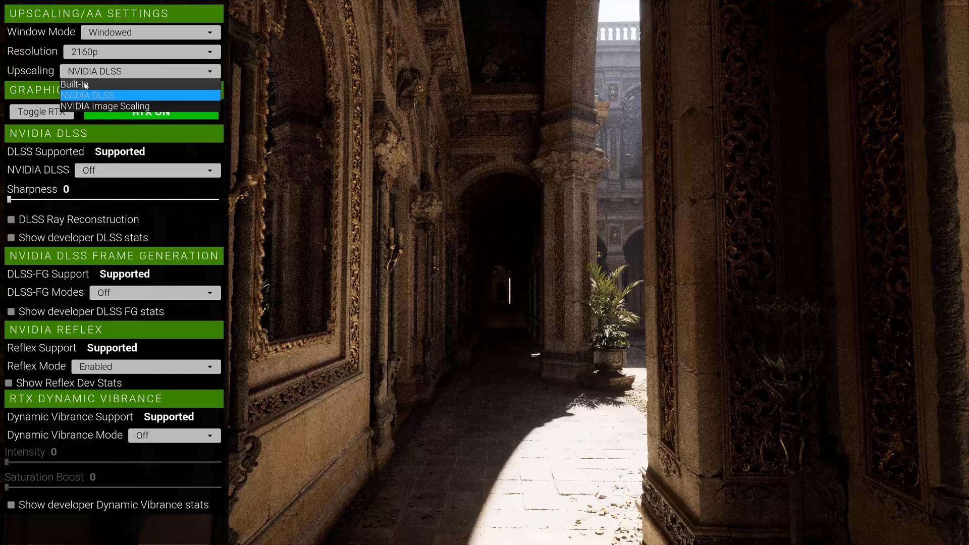
pyautogui.click(74, 84)
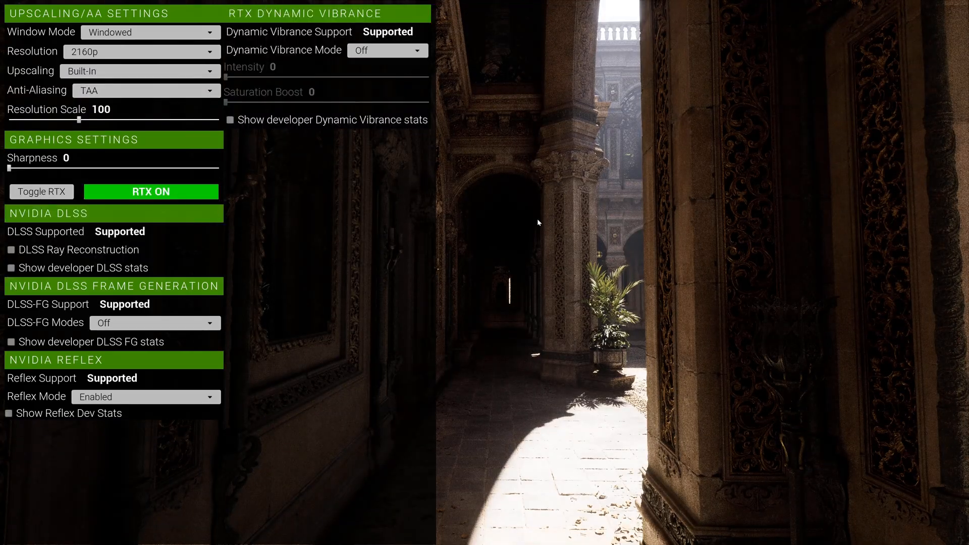